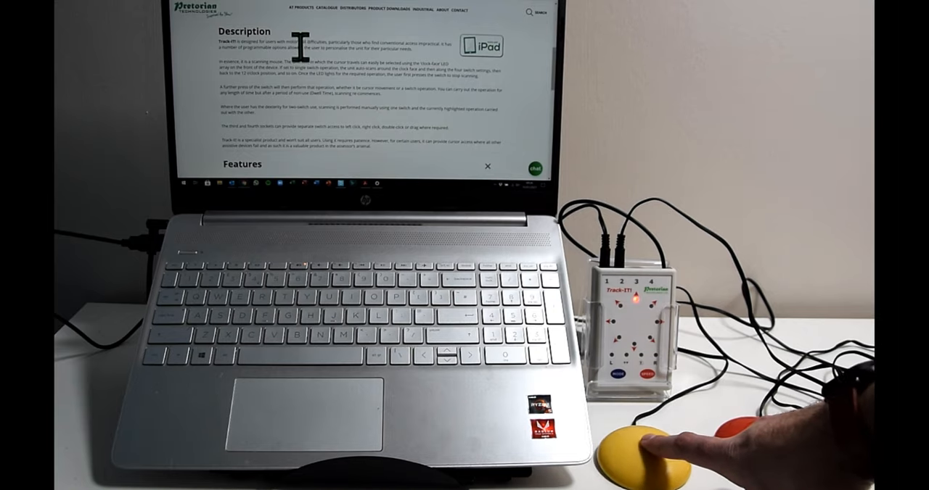
Open the AT PRODUCTS dropdown listing categories like Assistive Switches and Switch Interfaces
{"action": "left_click", "coordinate": [296, 10]}
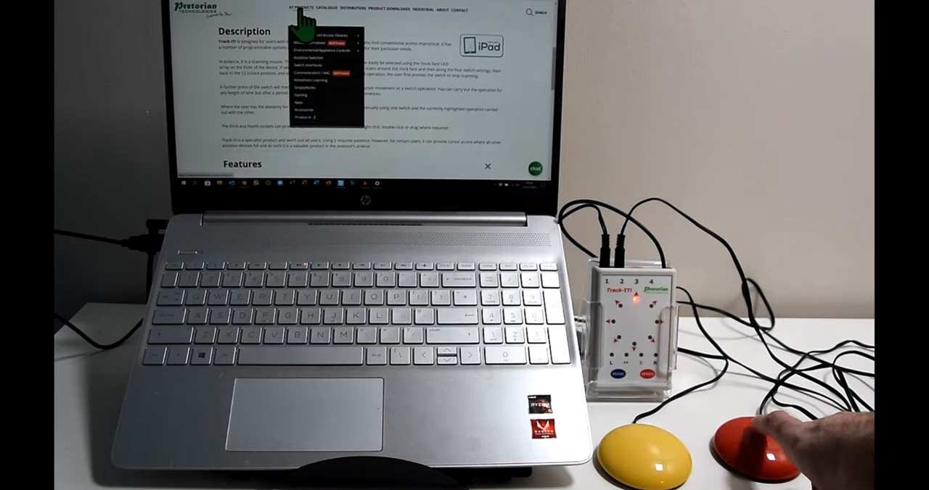